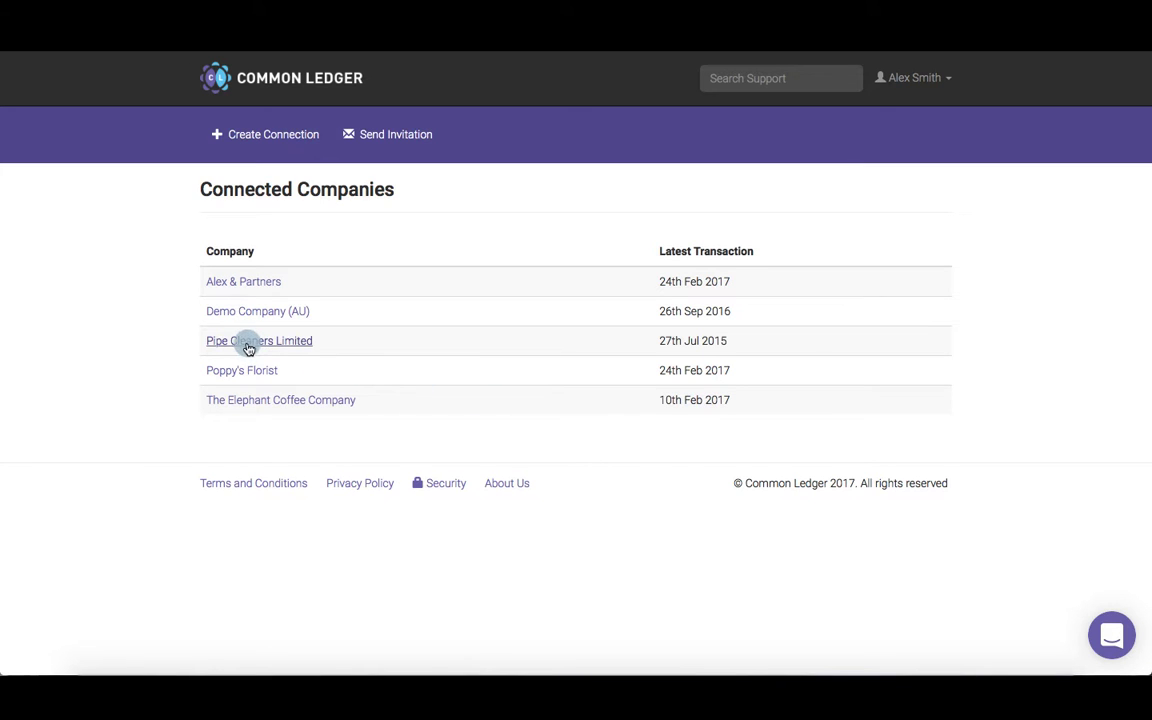
- Set Pipe Cleaners Limited to the Compliance ledger type for financial year 2016
left_click(259, 340)
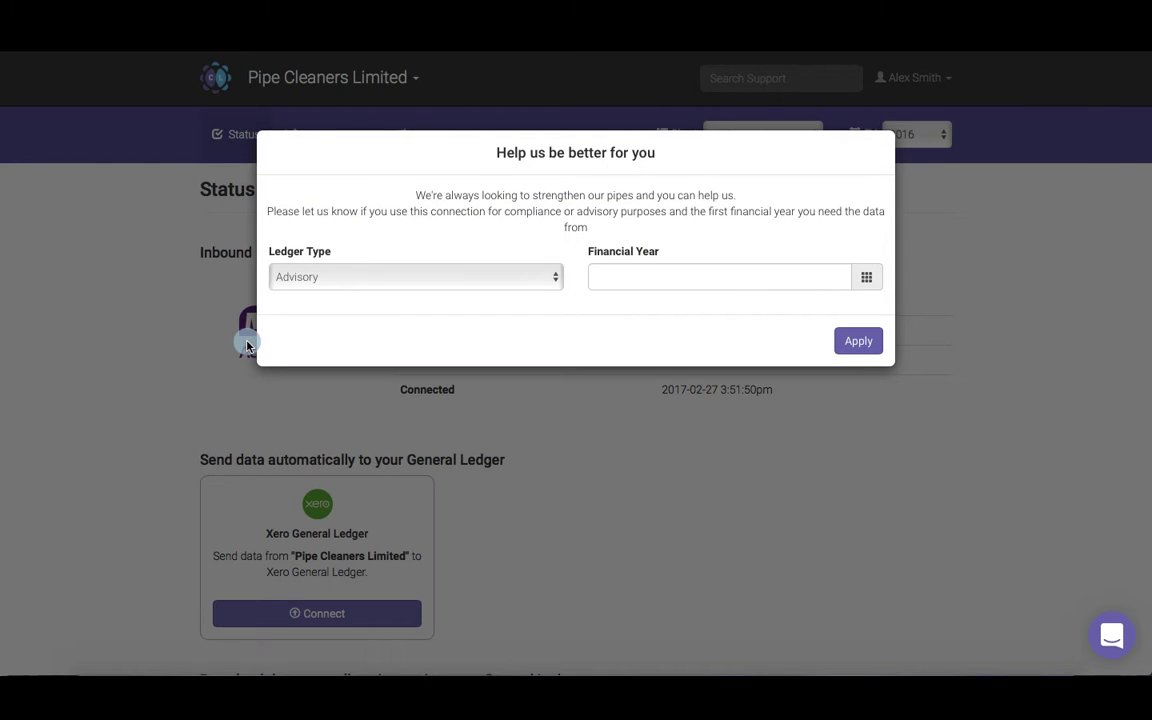
left_click(414, 277)
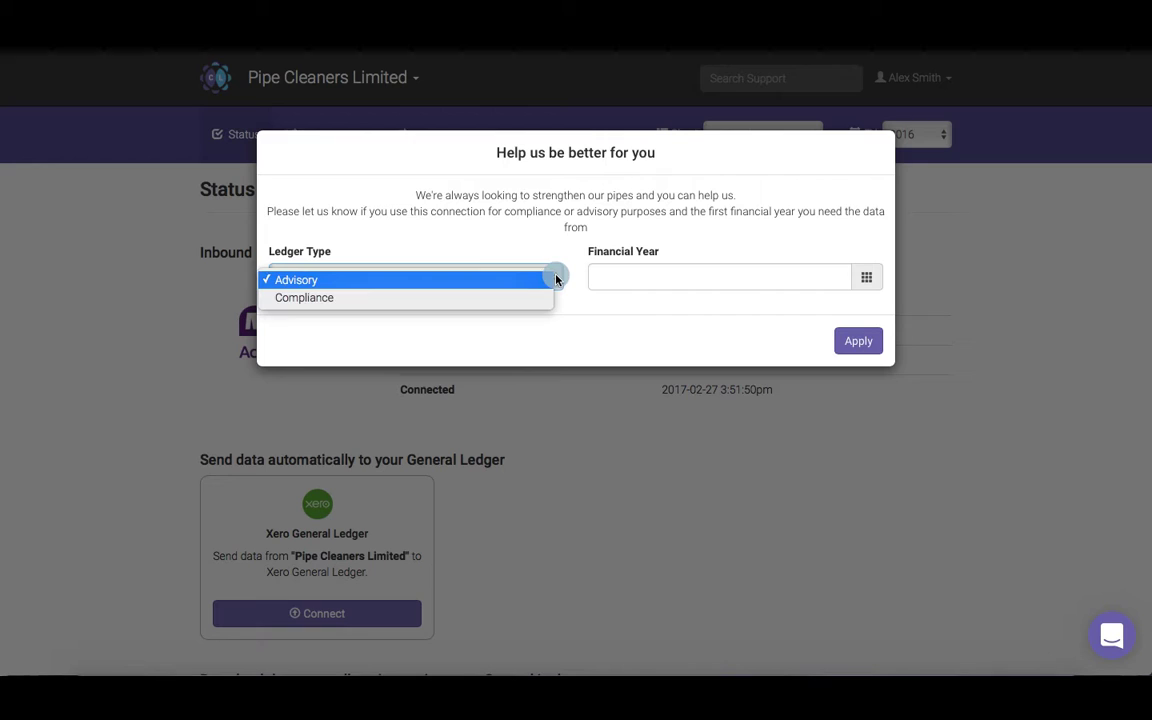
left_click(866, 277)
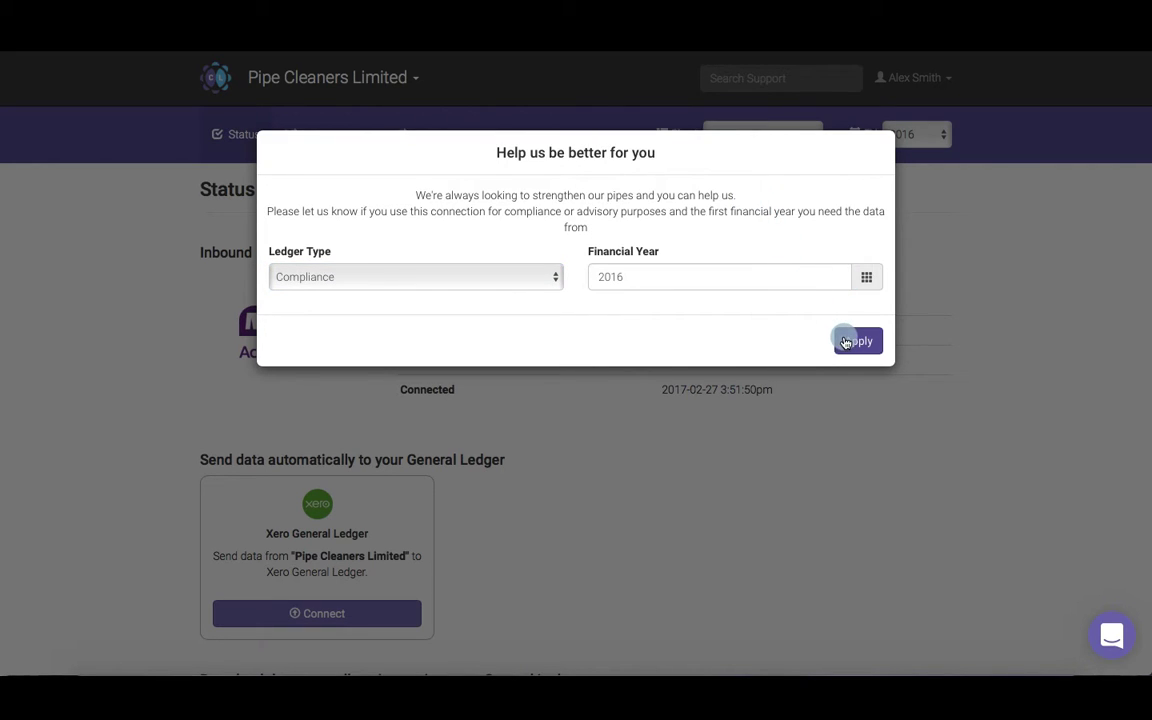
left_click(857, 340)
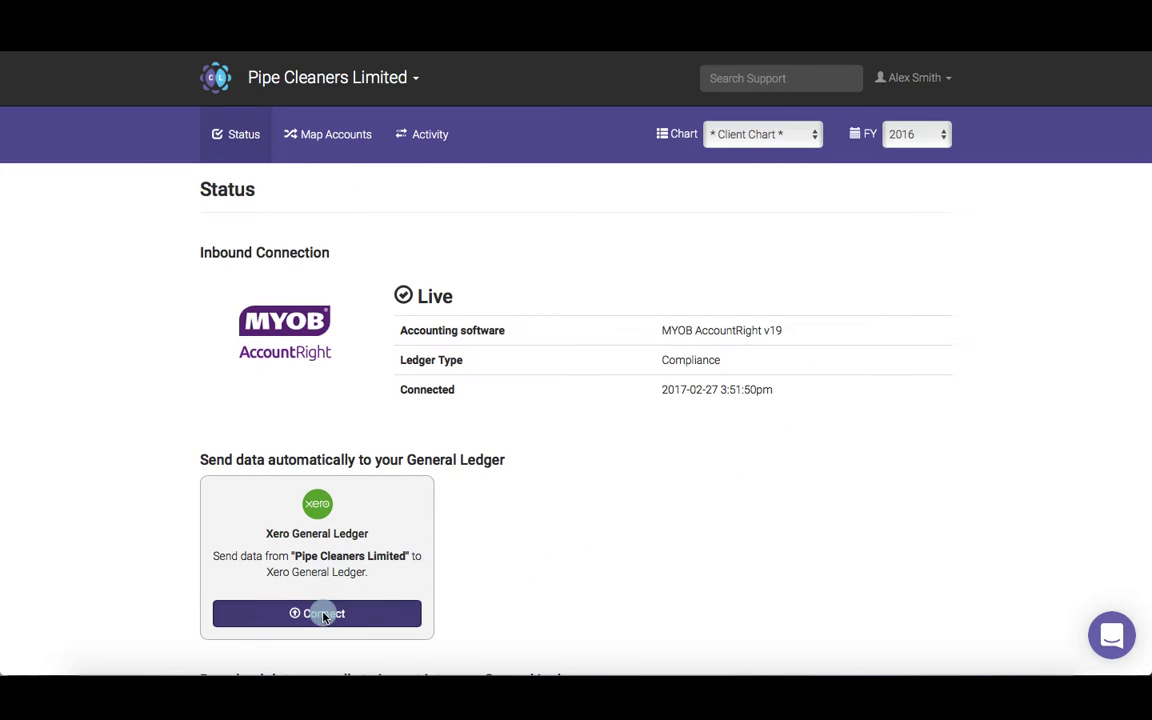
- Connect Pipe Cleaners Limited to the Xero General Ledger, allowing access for Alex & Partners
left_click(317, 613)
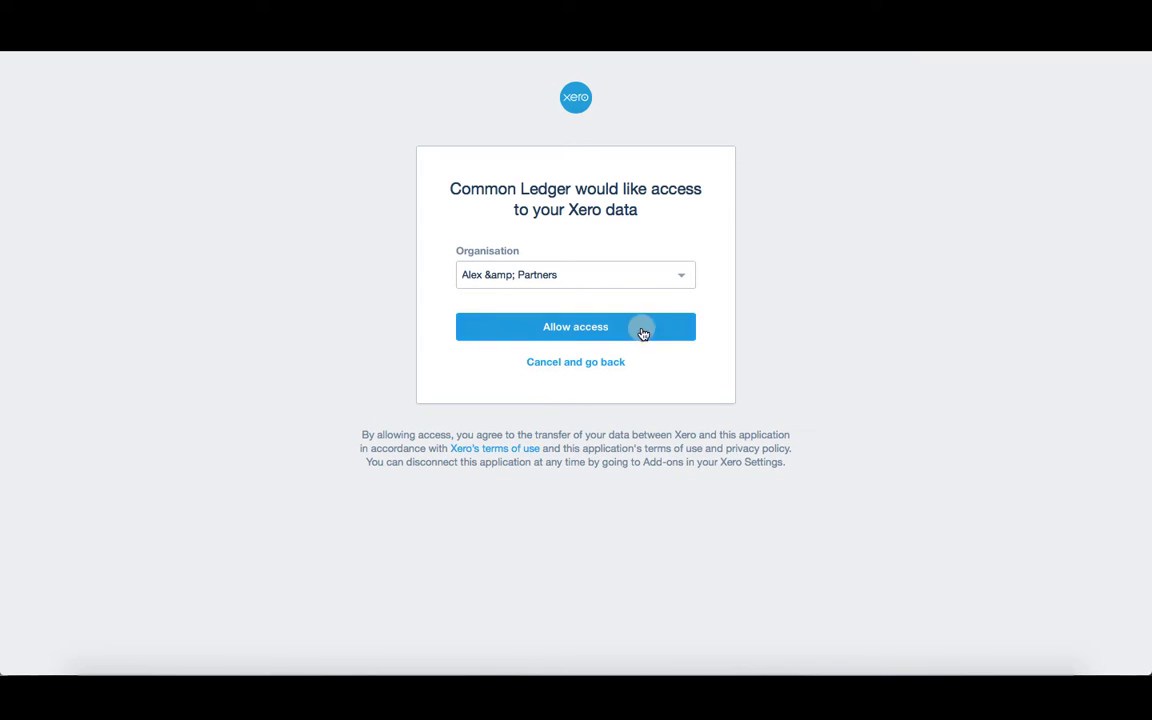
left_click(575, 274)
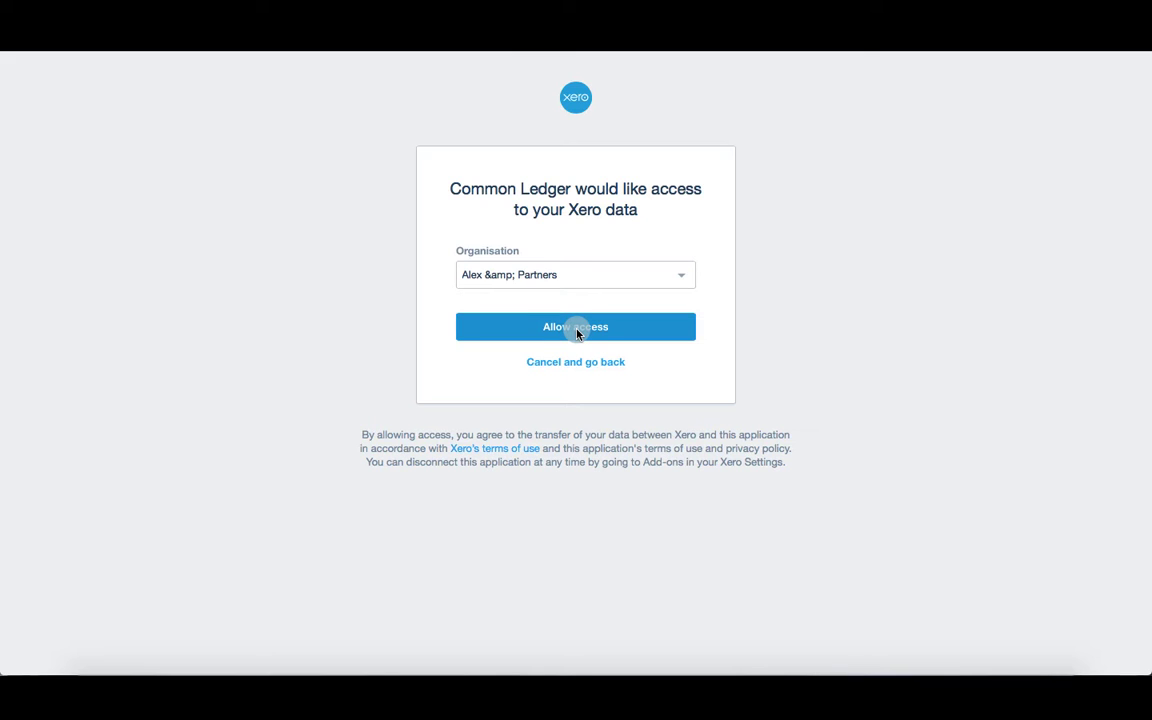
left_click(575, 327)
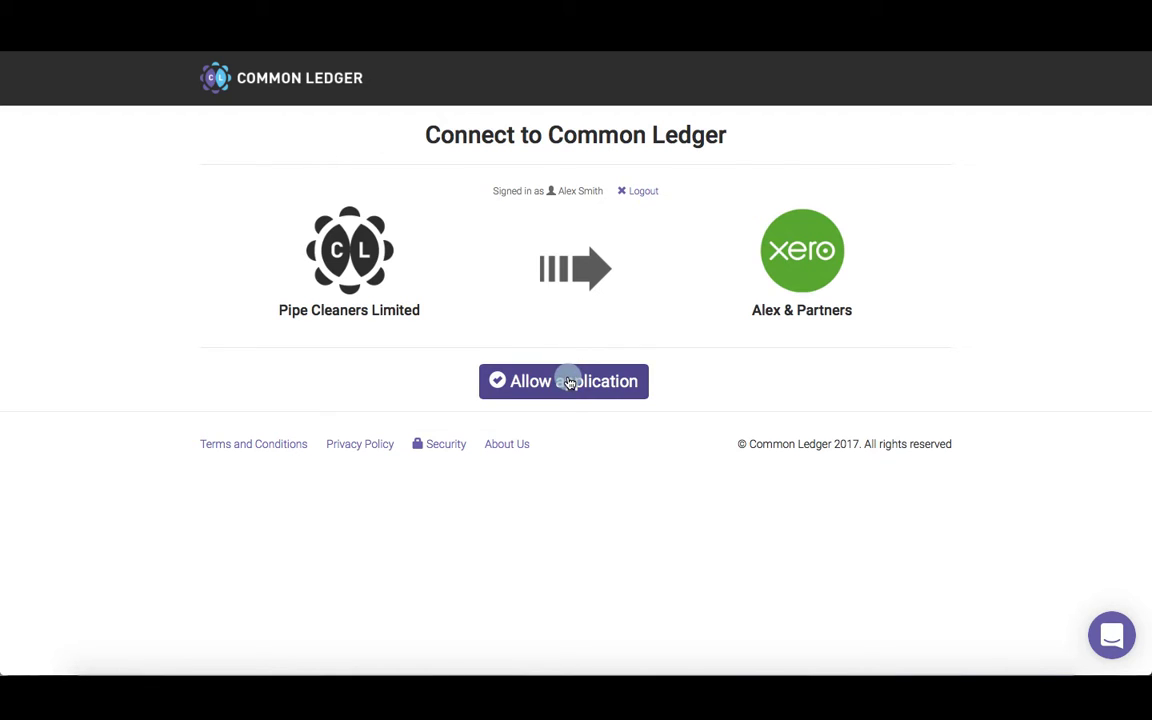
left_click(563, 381)
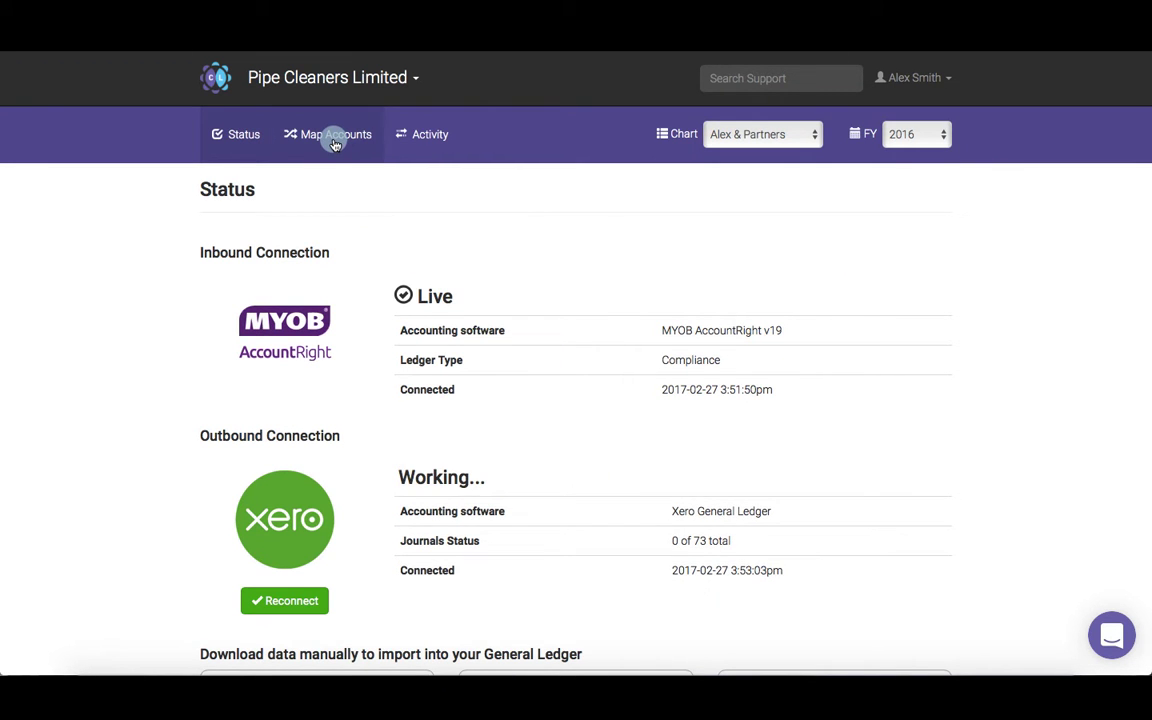
- Save all suggested Pipe Cleaners-to-Xero account mappings and return to the connection status page
left_click(335, 134)
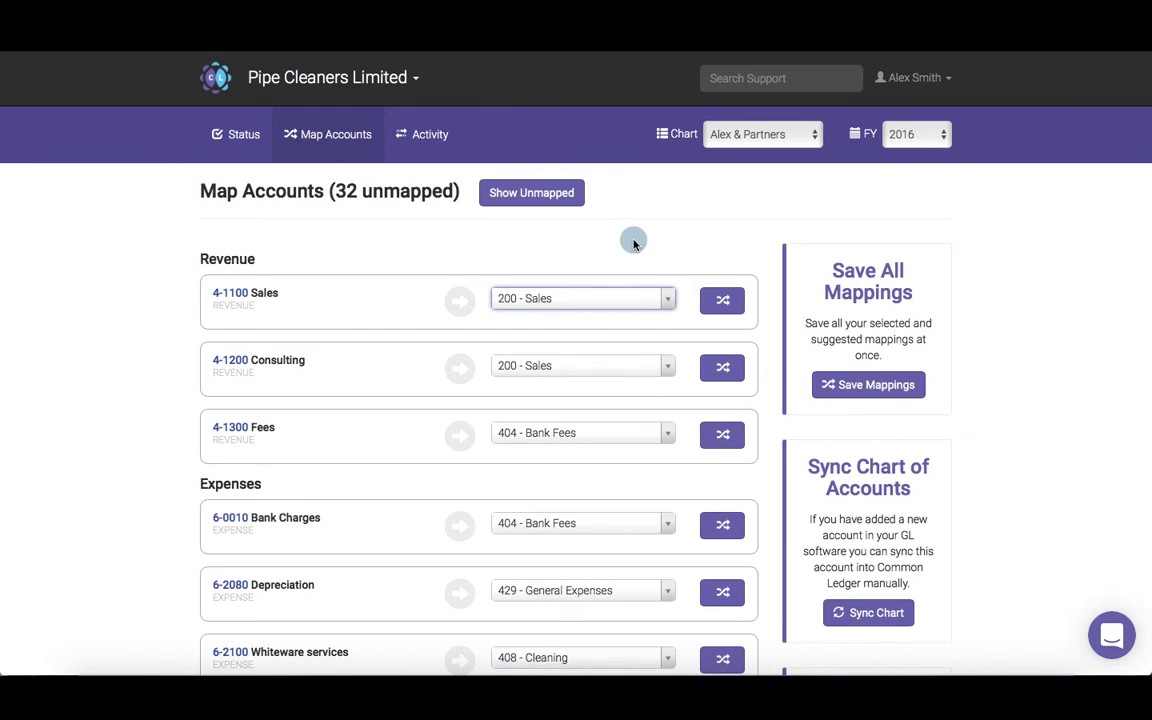
scroll("down", 3)
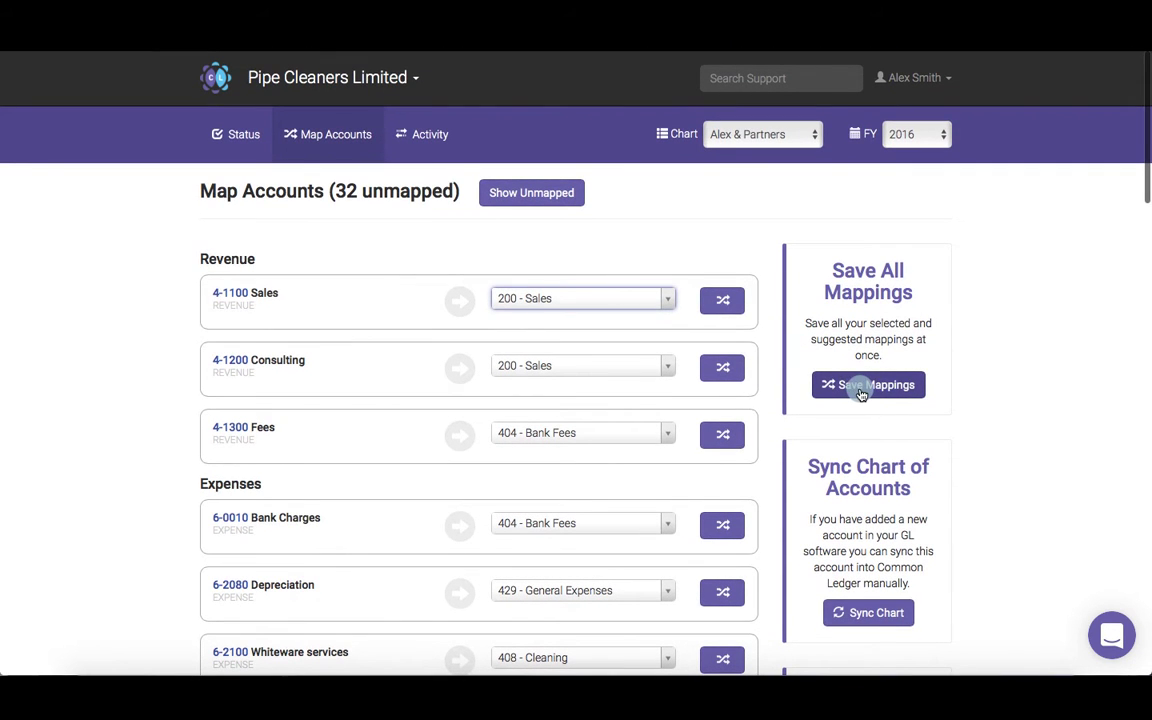
left_click(868, 385)
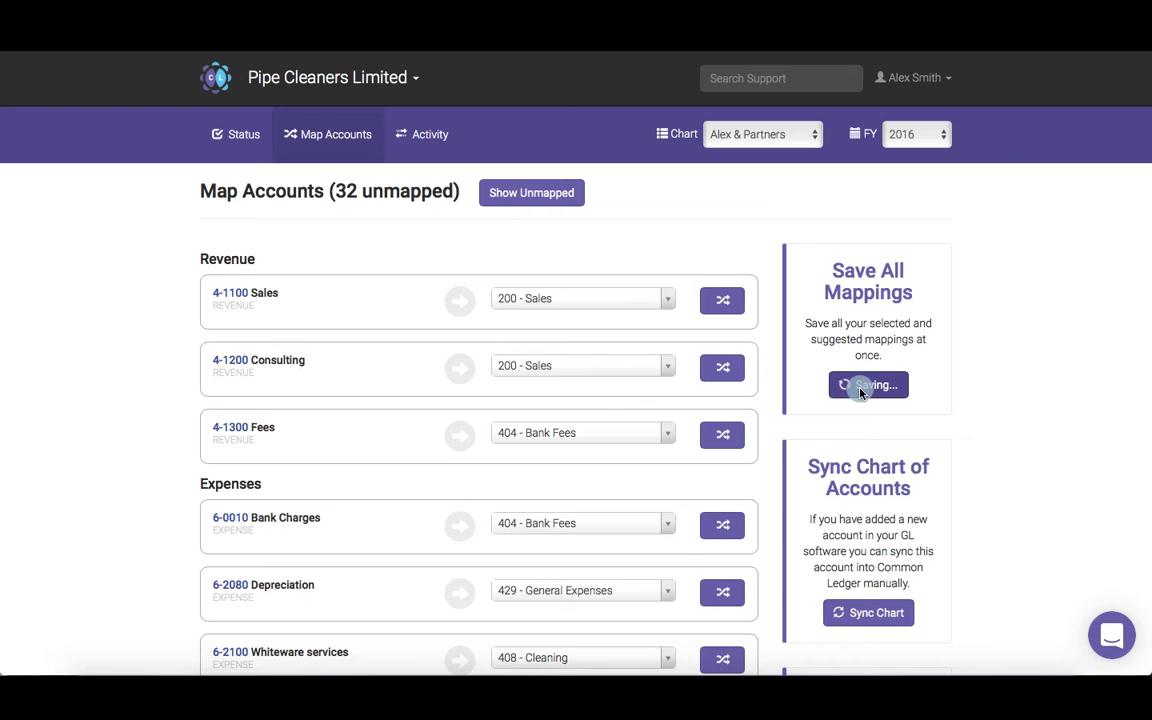
left_click(868, 378)
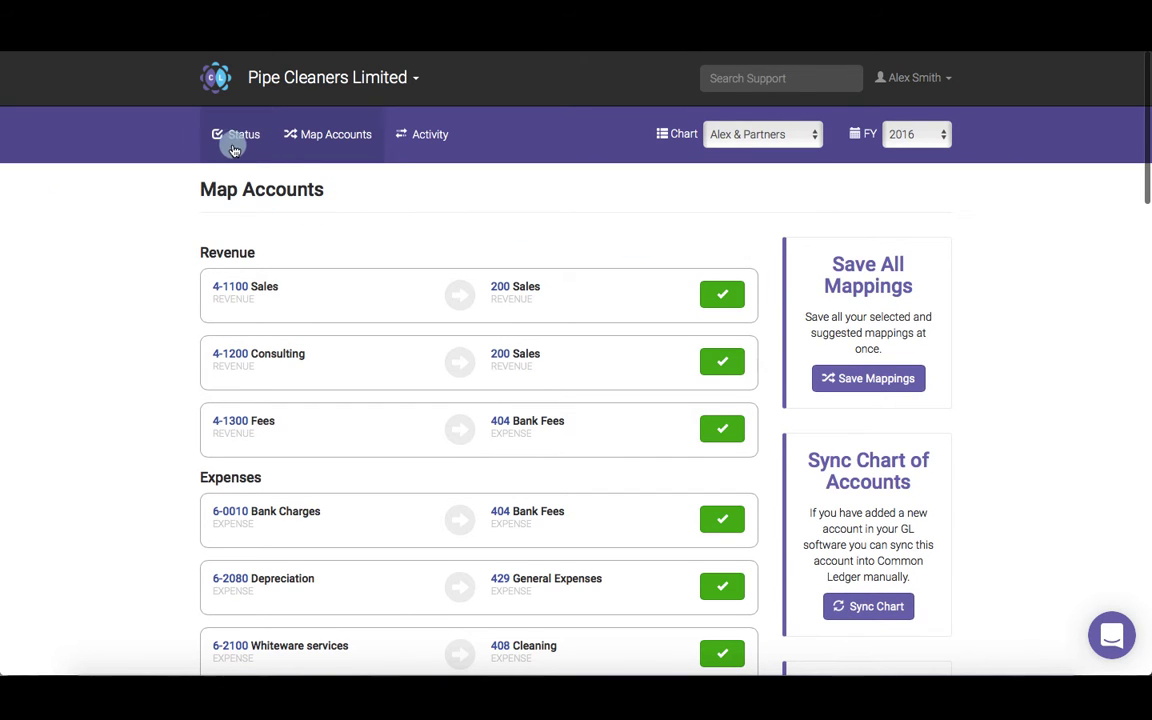
left_click(242, 134)
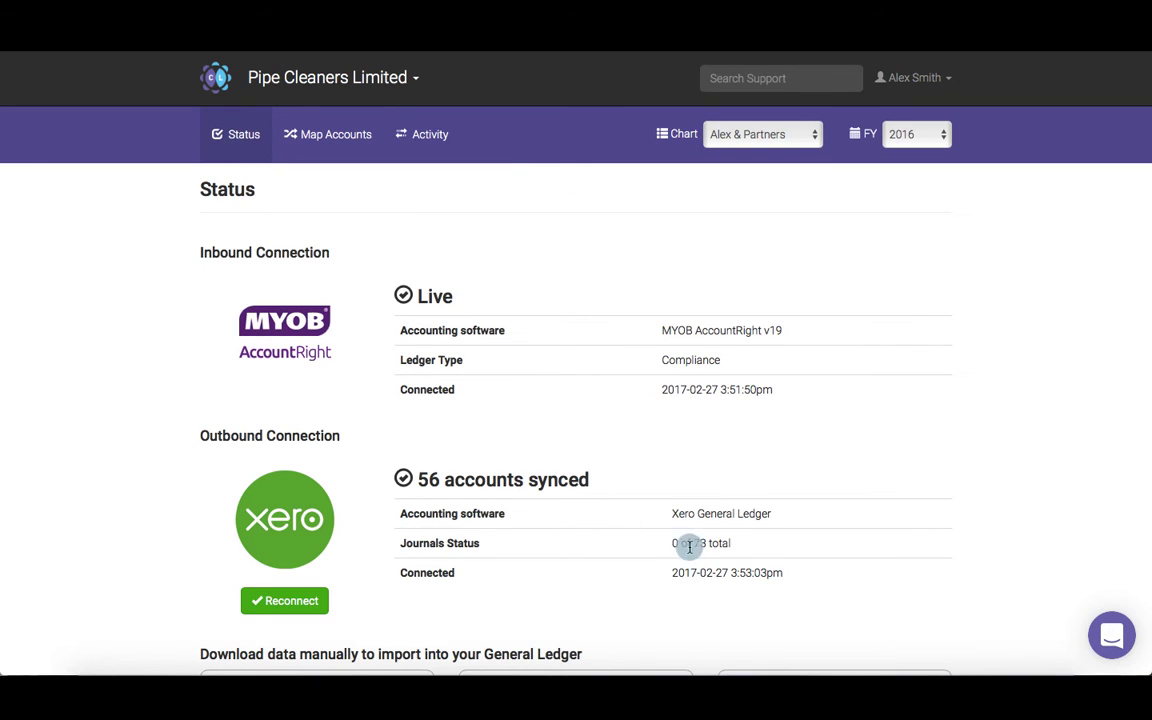
mouse_move(728, 535)
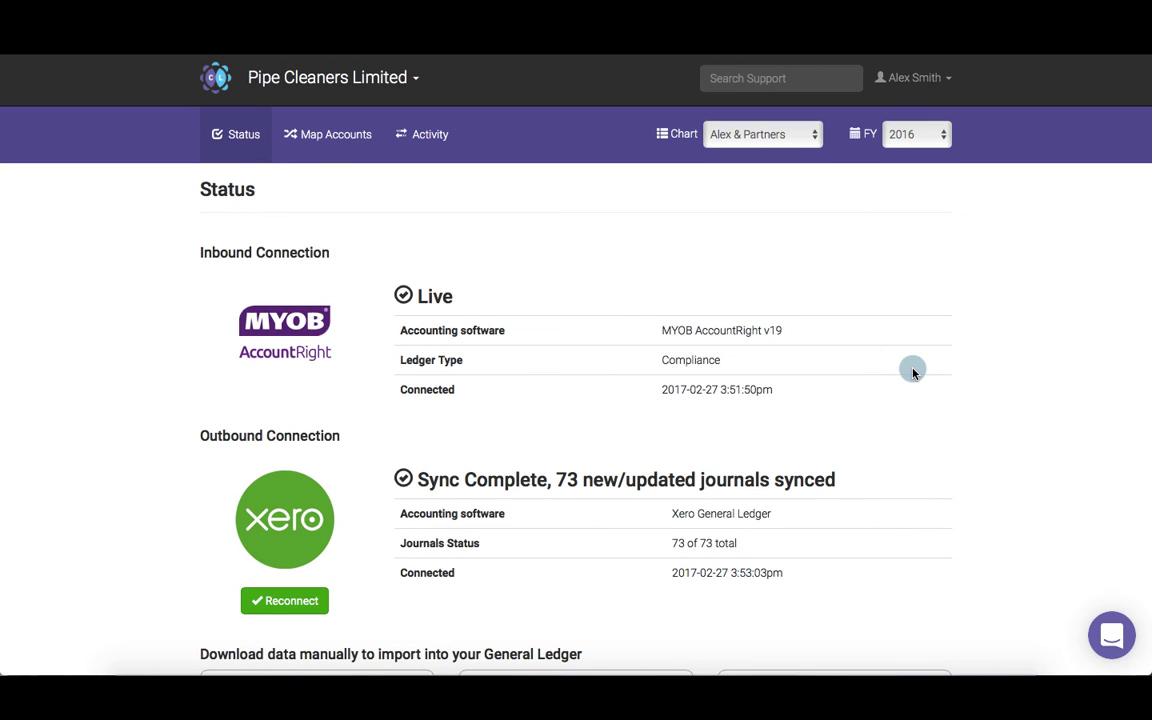
mouse_move(742, 531)
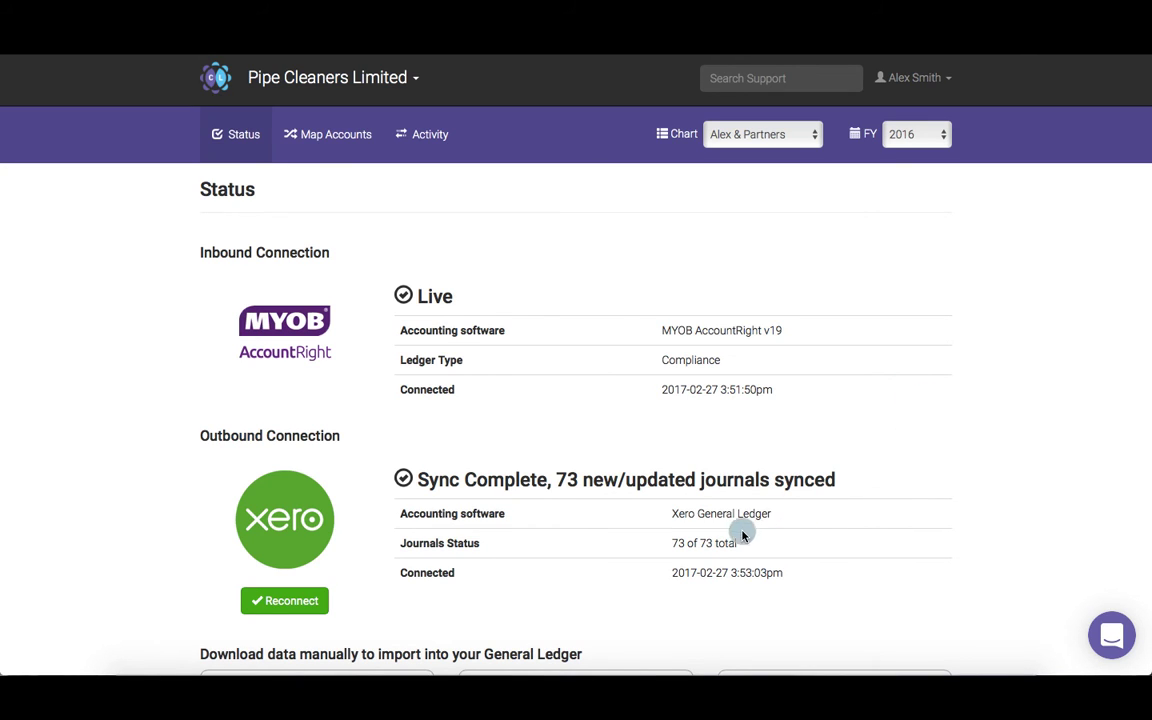